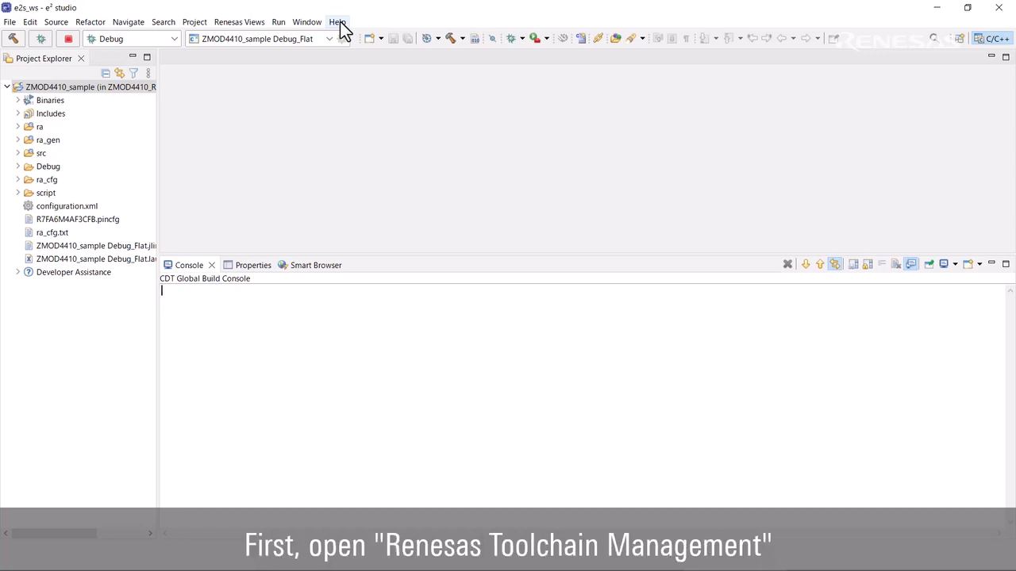
Open Renesas Toolchain Management preferences via Help > Add Renesas Toolchains.
{"action": "left_click", "coordinate": [338, 22]}
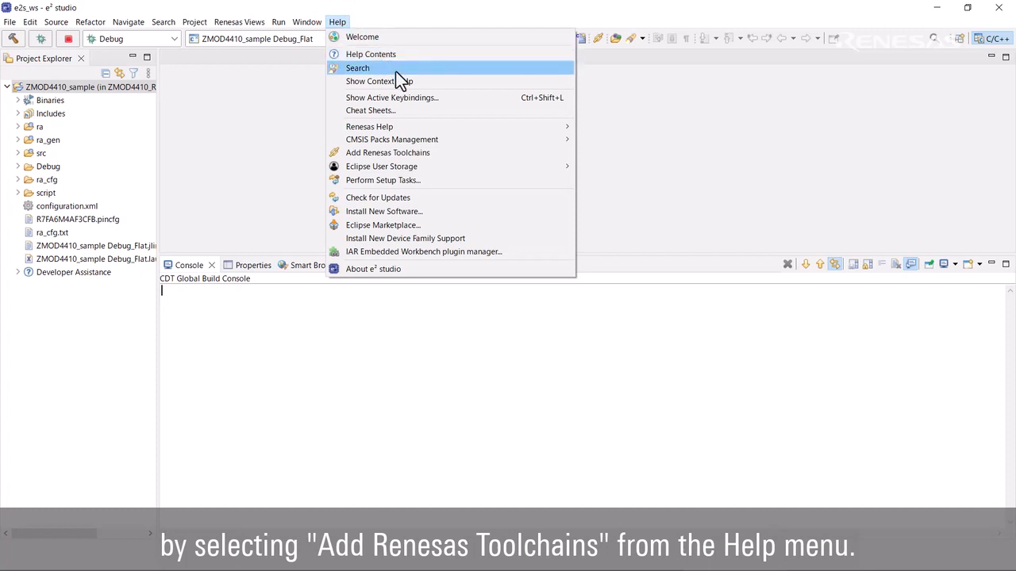
{"action": "mouse_move", "coordinate": [387, 152]}
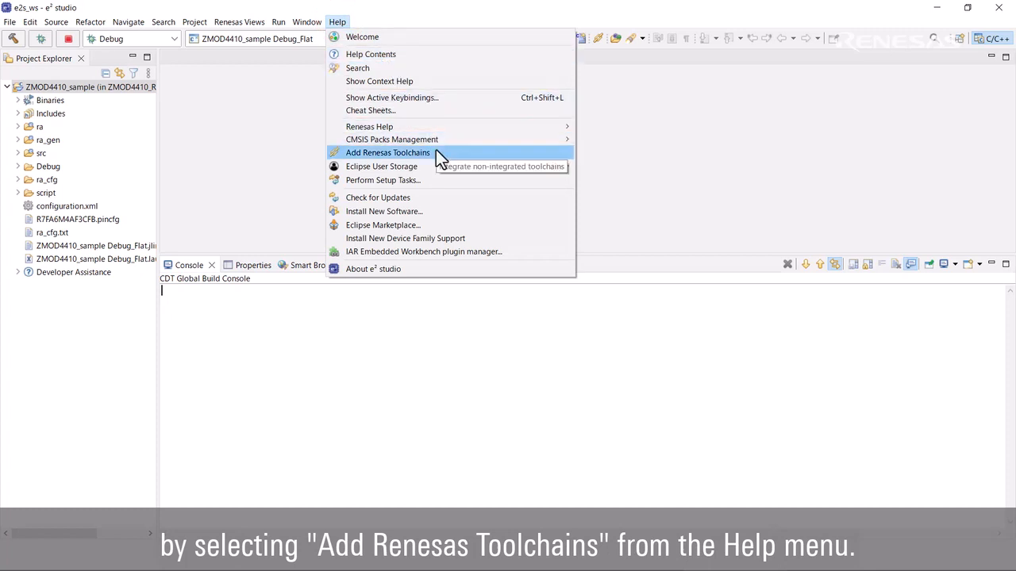
{"action": "left_click", "coordinate": [387, 152]}
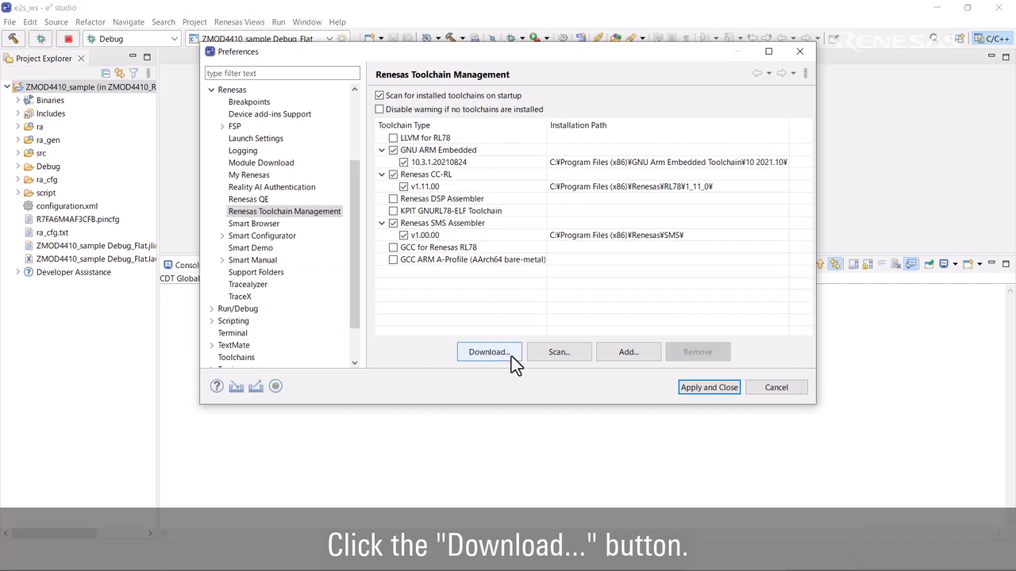
Mark LLVM for Renesas RL78 and GNU ARM Embedded 10.3 2021.10 for download.
{"action": "left_click", "coordinate": [488, 351]}
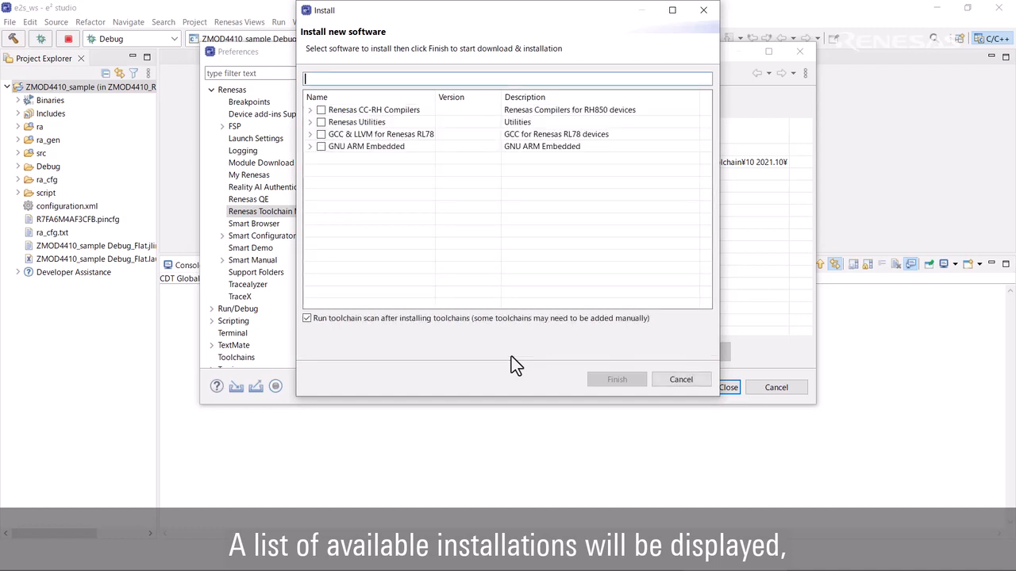
{"action": "left_click", "coordinate": [310, 134]}
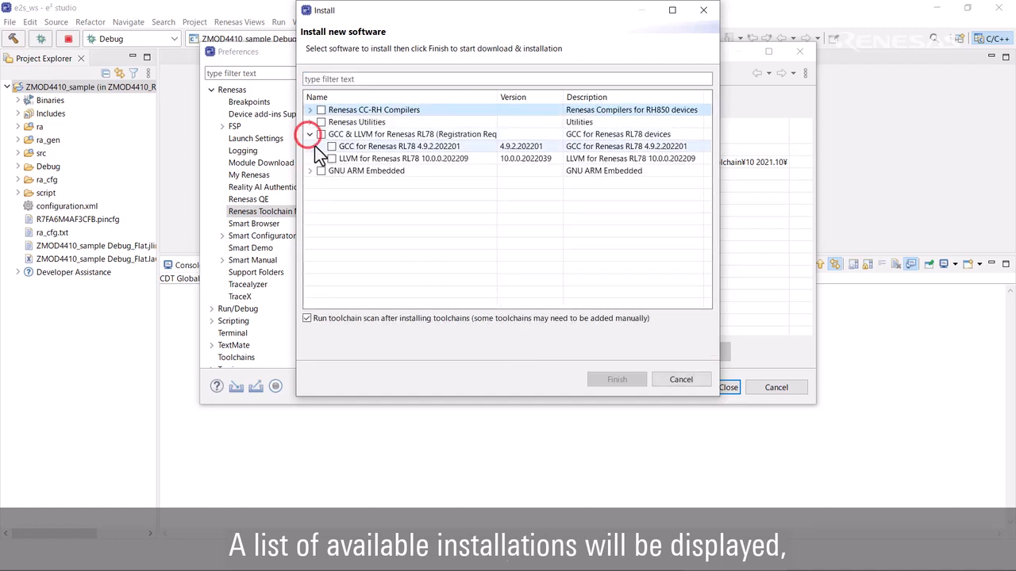
{"action": "left_click", "coordinate": [331, 158]}
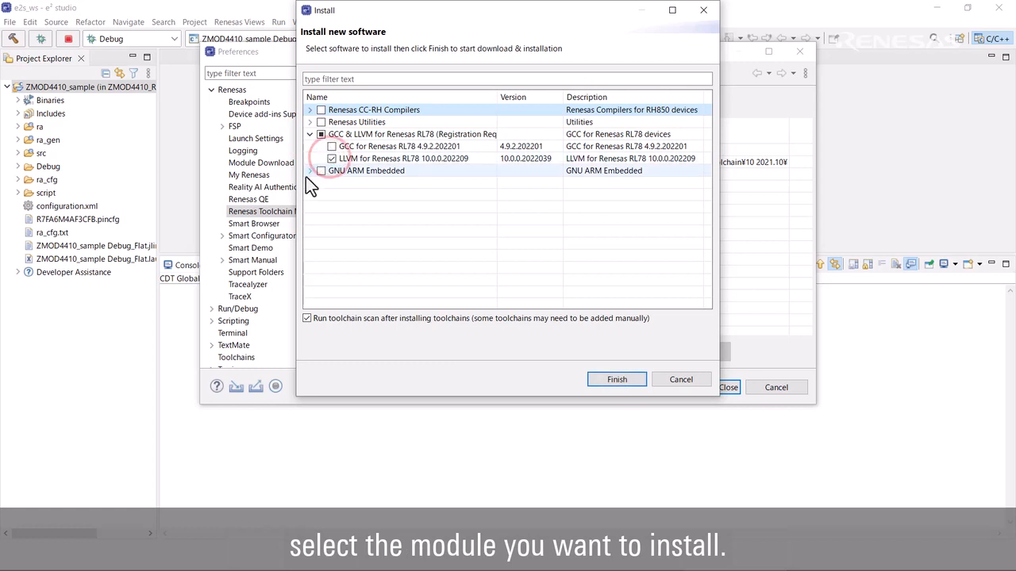
{"action": "left_click", "coordinate": [310, 170]}
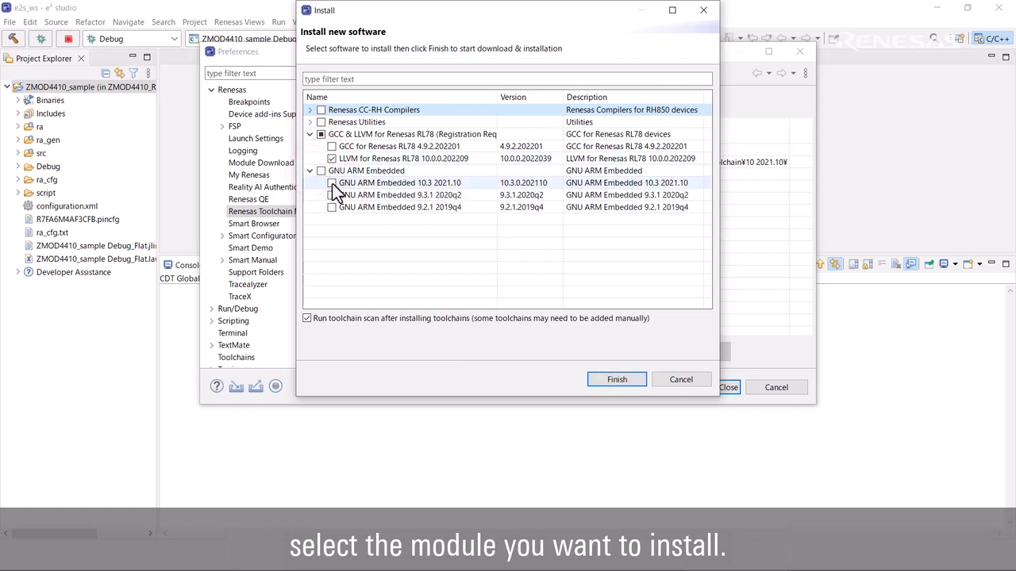
{"action": "left_click", "coordinate": [332, 183]}
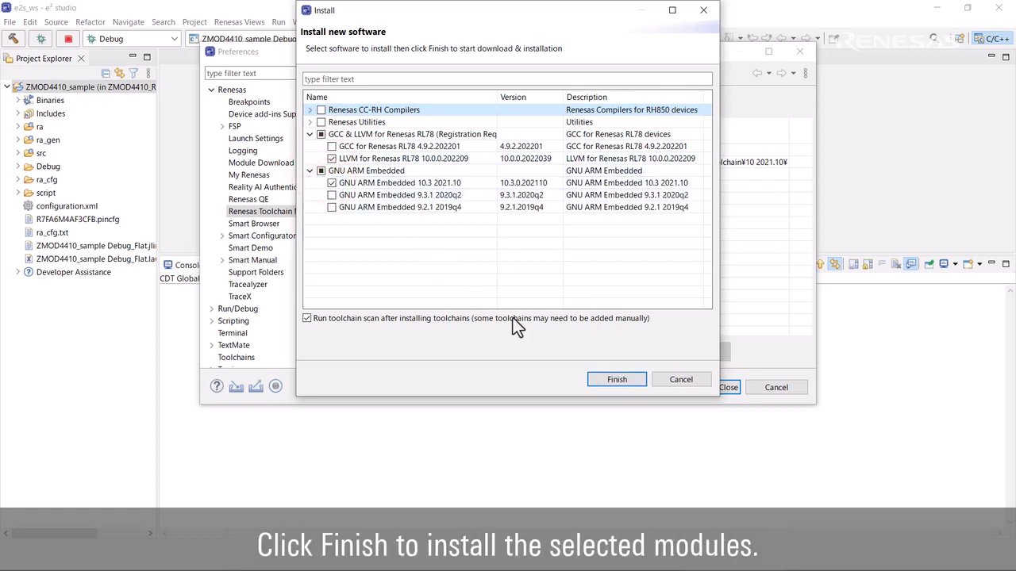
Finish the toolchain install dialog and agree to the GNU Arm Embedded Toolchain license.
{"action": "left_click", "coordinate": [617, 380]}
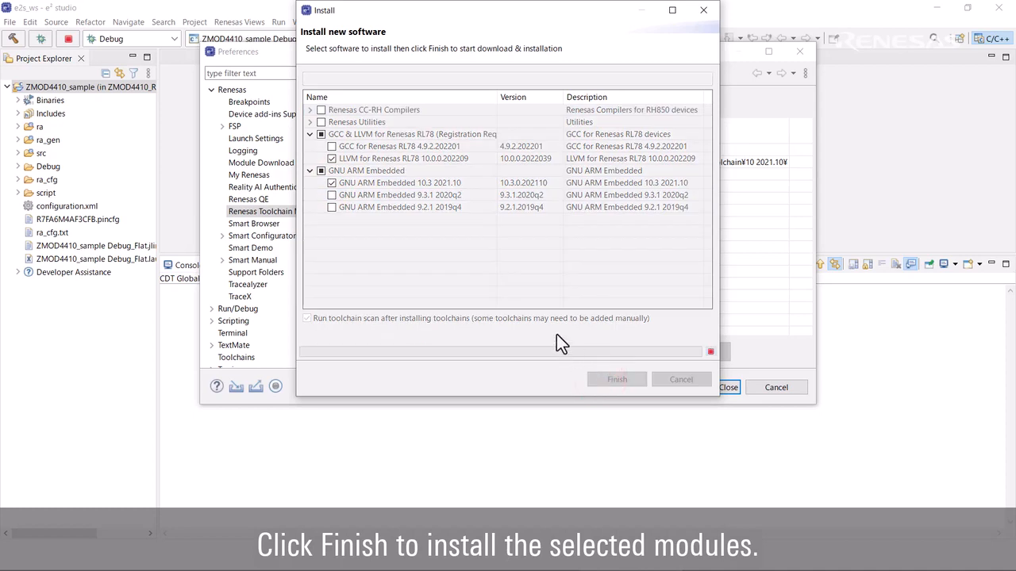
{"action": "left_click", "coordinate": [617, 379]}
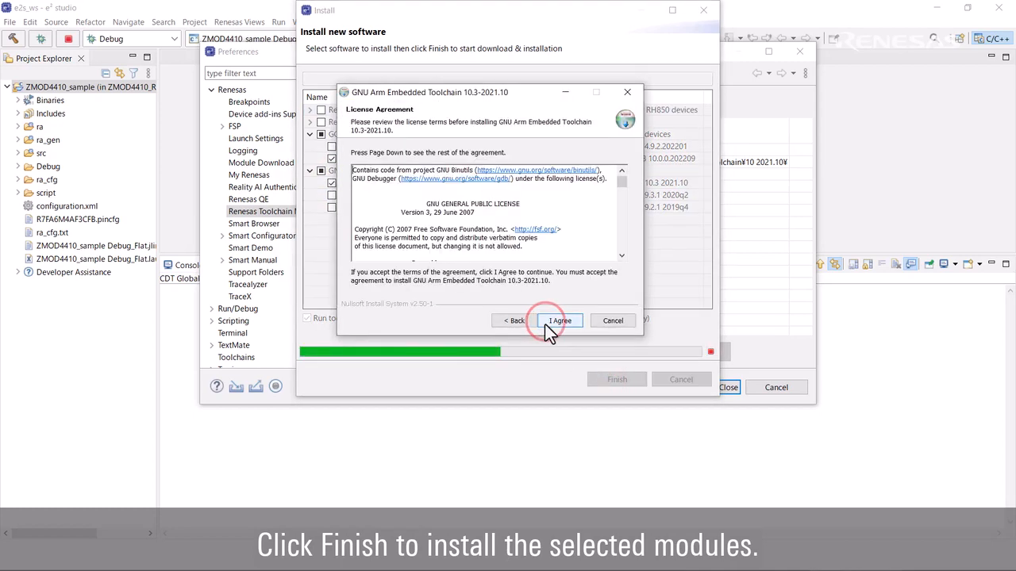
{"action": "left_click", "coordinate": [559, 320]}
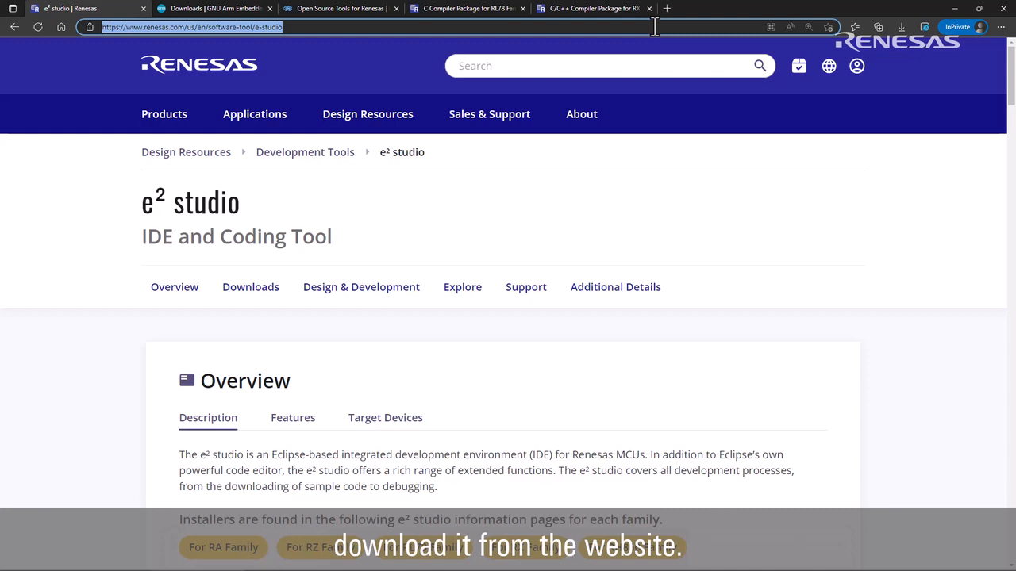
Expand the GNU Arm 10.3-2021.07 downloads, then view the Open Source Tools for Renesas site.
{"action": "left_click", "coordinate": [214, 8]}
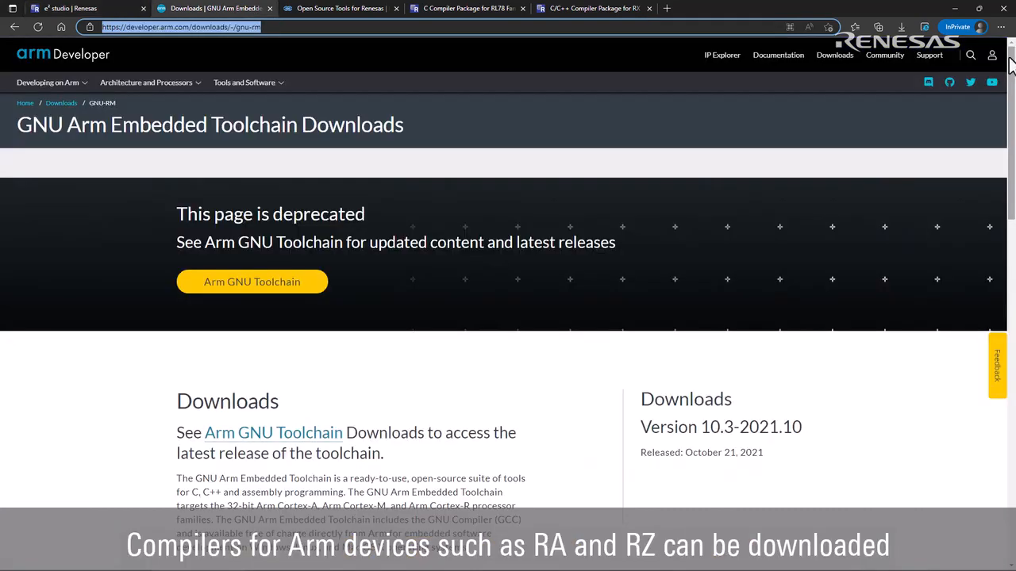
{"action": "scroll", "scroll_direction": "down", "scroll_amount": 3}
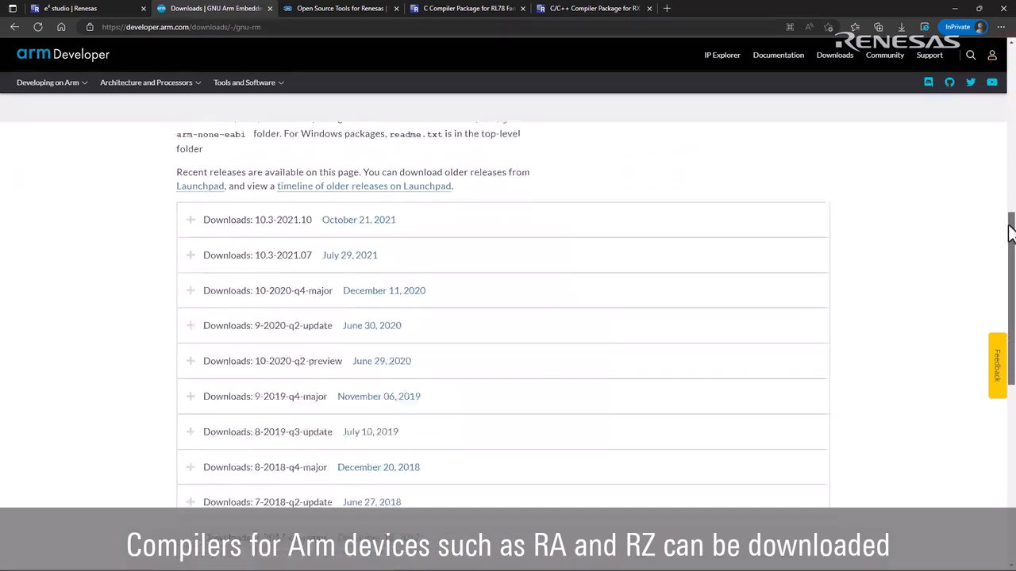
{"action": "scroll", "scroll_direction": "down", "scroll_amount": 3}
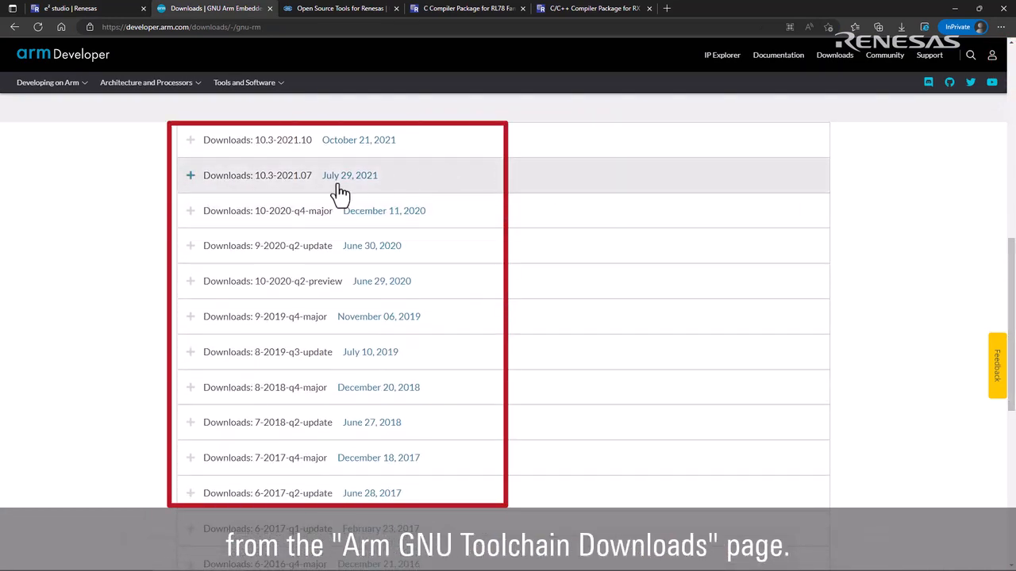
{"action": "left_click", "coordinate": [191, 176]}
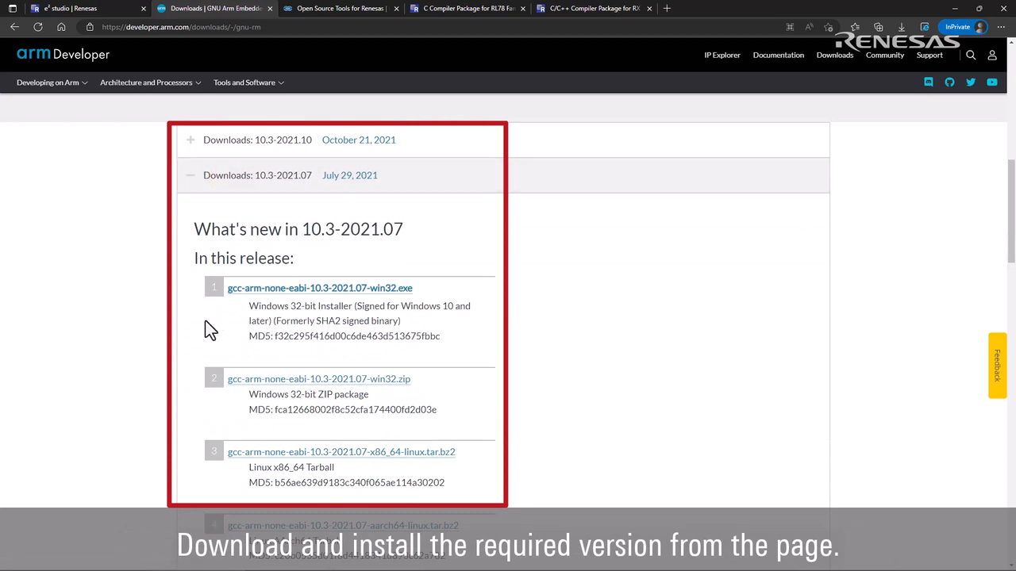
{"action": "left_click", "coordinate": [340, 8]}
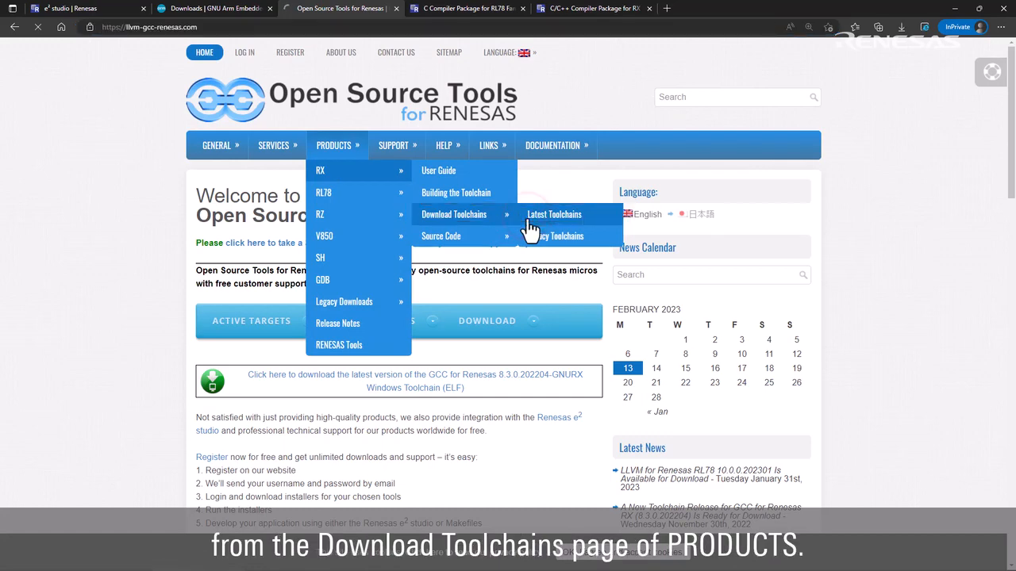
Browse the latest GCC for Renesas RX toolchain downloads list.
{"action": "left_click", "coordinate": [553, 214]}
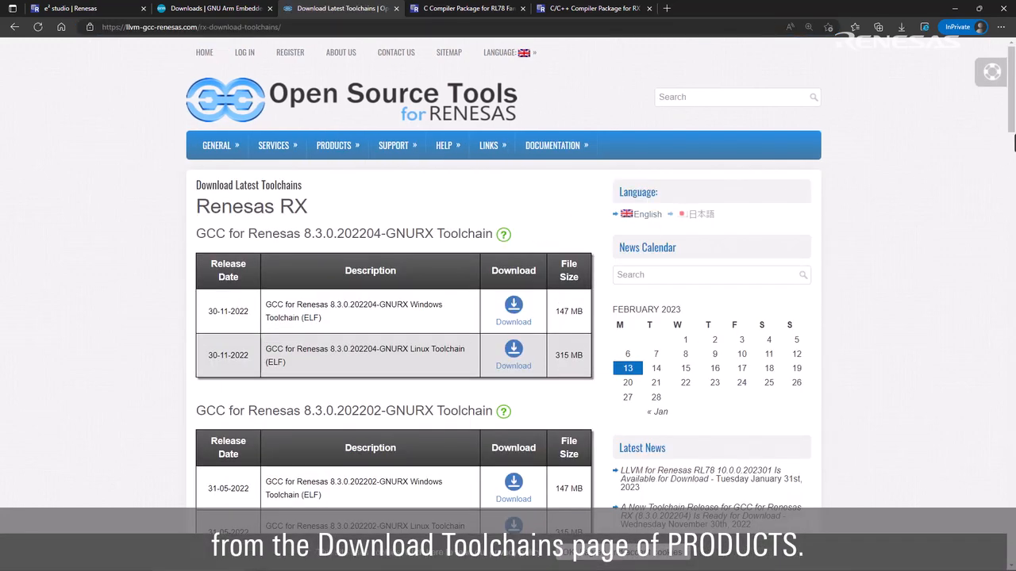
{"action": "scroll", "scroll_direction": "down", "scroll_amount": 3}
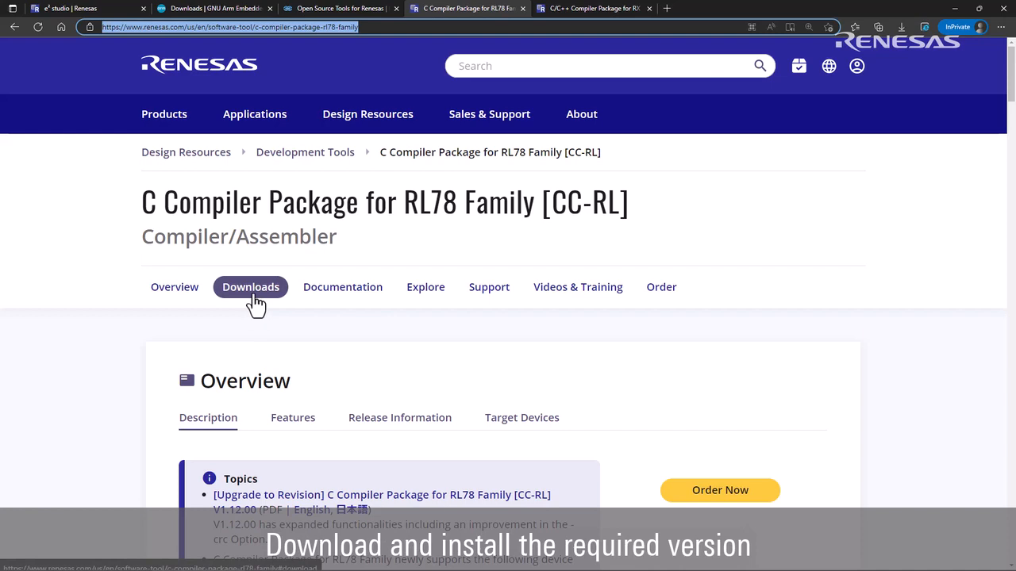
Show the Downloads sections of the CC-RL and CC-RX compiler package pages.
{"action": "left_click", "coordinate": [249, 286]}
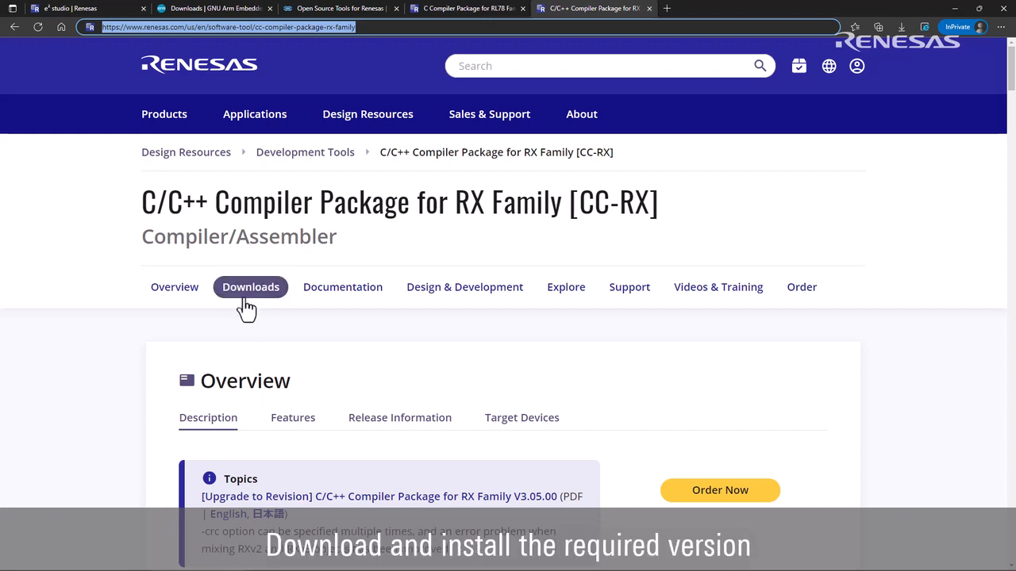
{"action": "left_click", "coordinate": [250, 286]}
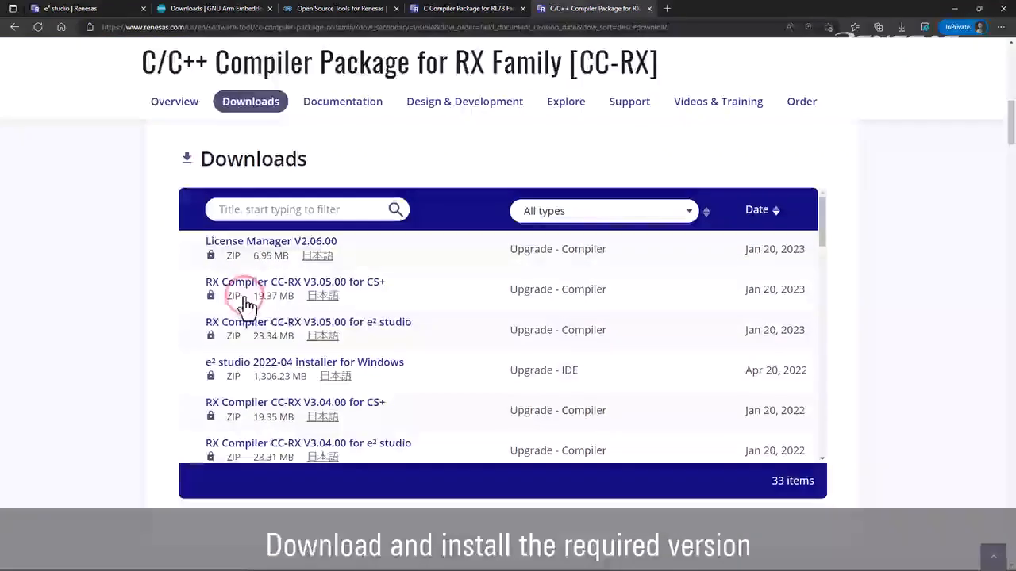
{"action": "mouse_move", "coordinate": [163, 377]}
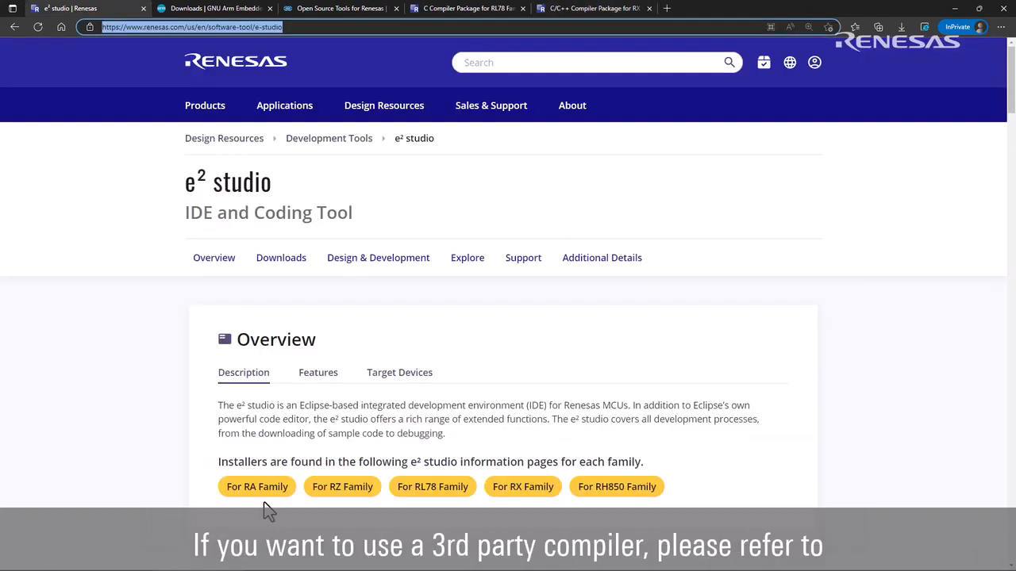
Open e² studio For RA Family details and scroll to Compilers for the RA Family.
{"action": "left_click", "coordinate": [256, 487]}
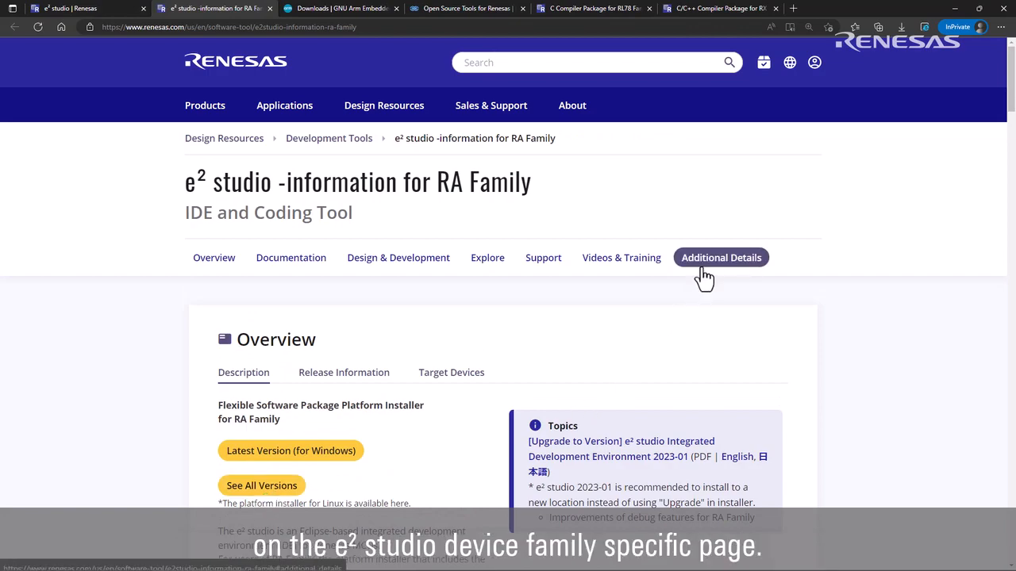
{"action": "left_click", "coordinate": [720, 257]}
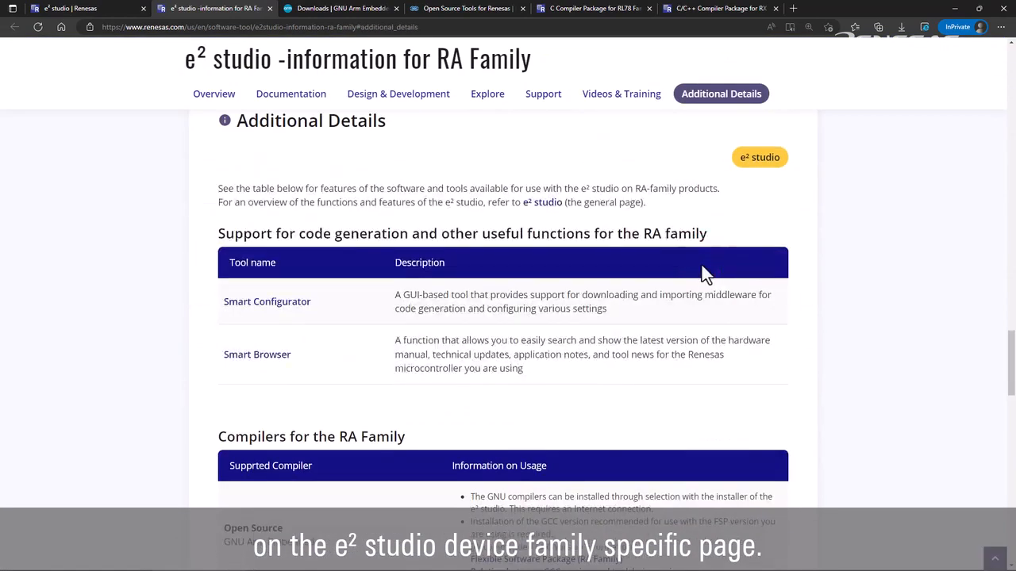
{"action": "scroll", "scroll_direction": "down", "scroll_amount": 3}
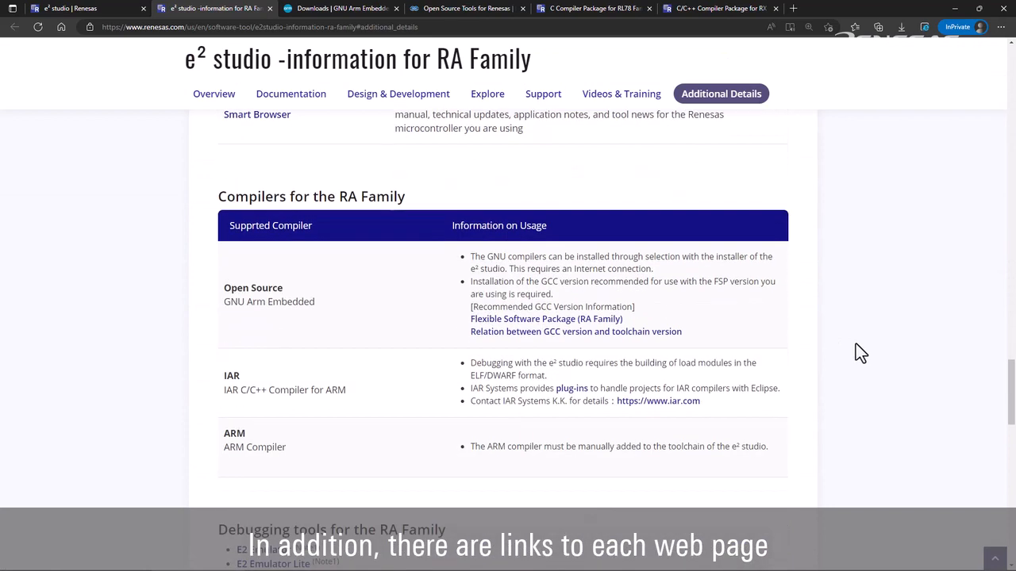